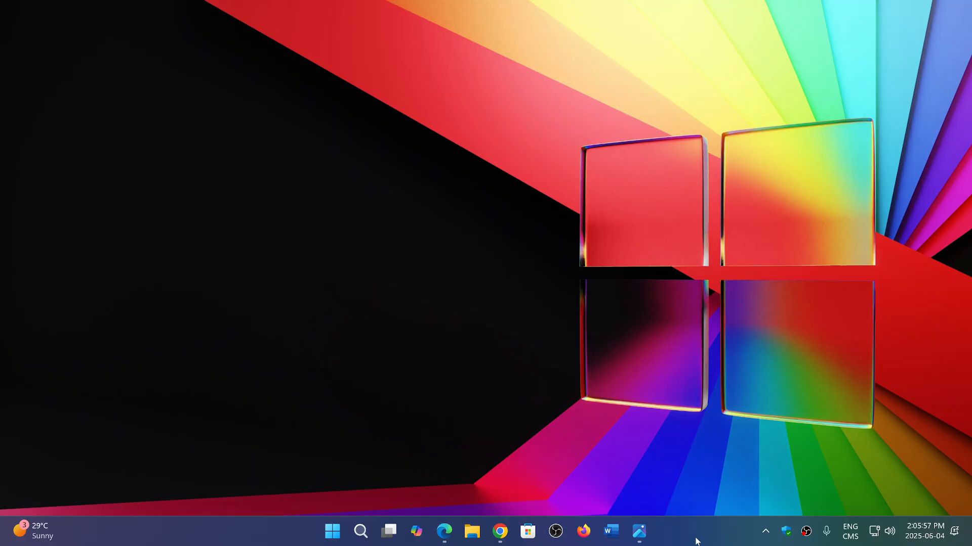
{"action": "mouse_move", "coordinate": [577, 435]}
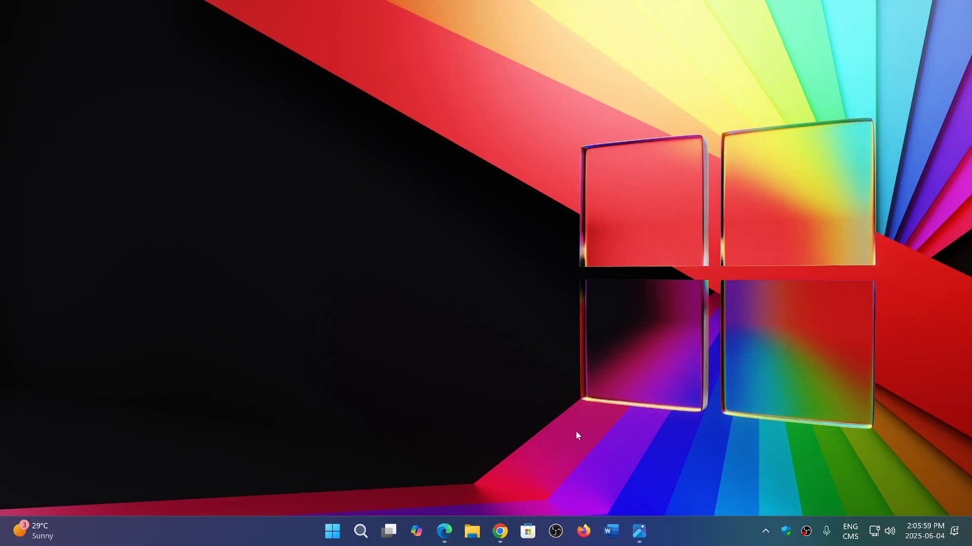
{"action": "mouse_move", "coordinate": [482, 474]}
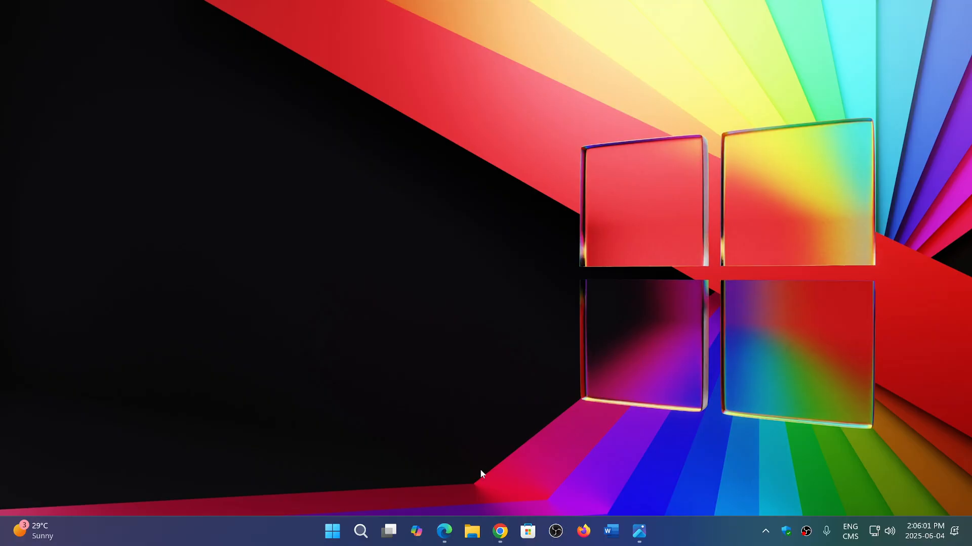
{"action": "mouse_move", "coordinate": [444, 532]}
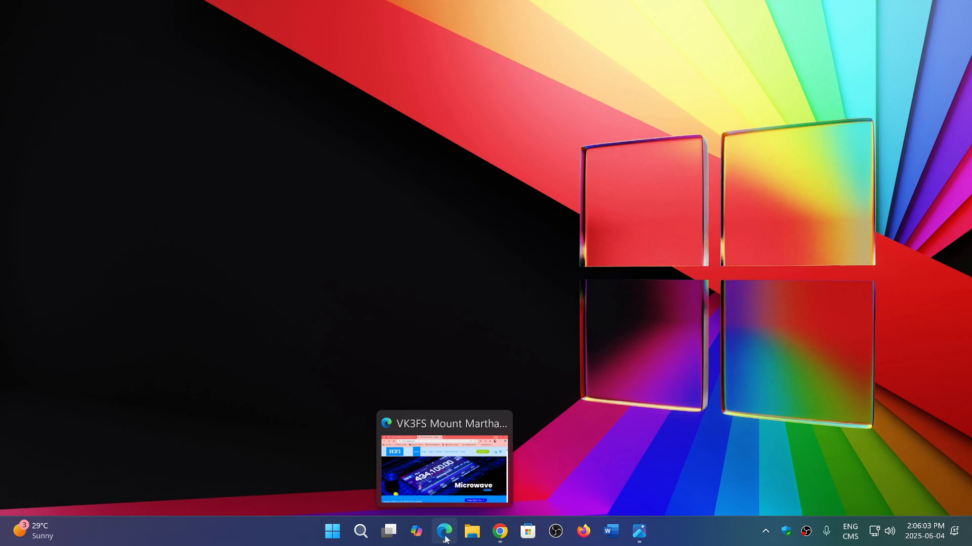
Step: Show the DXMaps 50 MHz real-time world spots map with its propagation-mode filter list
{"action": "left_click", "coordinate": [444, 531]}
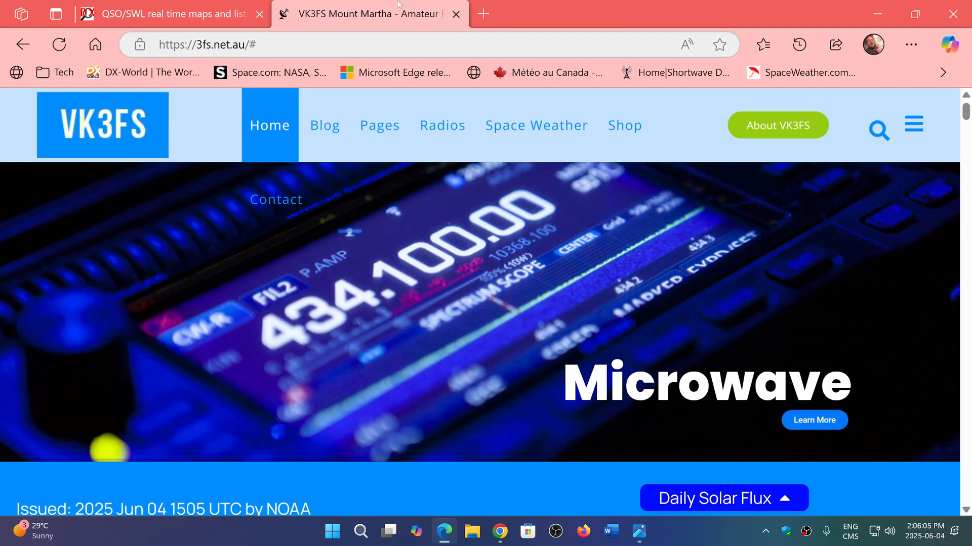
{"action": "left_click", "coordinate": [167, 13]}
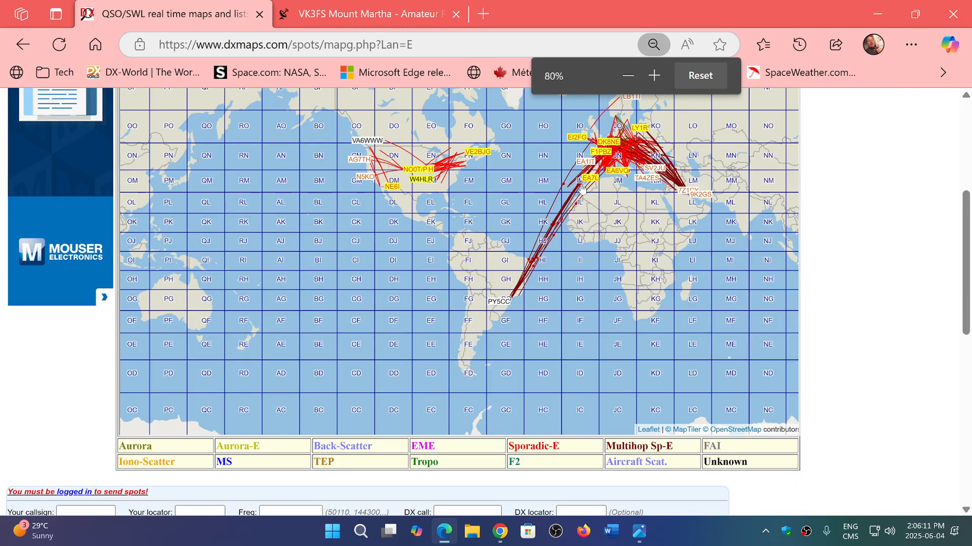
{"action": "scroll", "scroll_direction": "down", "scroll_amount": 3}
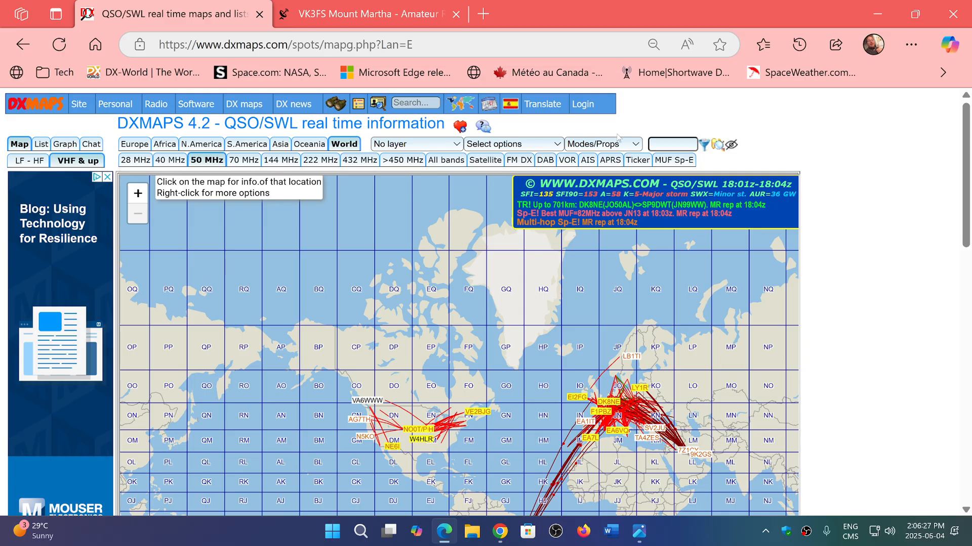
{"action": "left_click", "coordinate": [600, 144]}
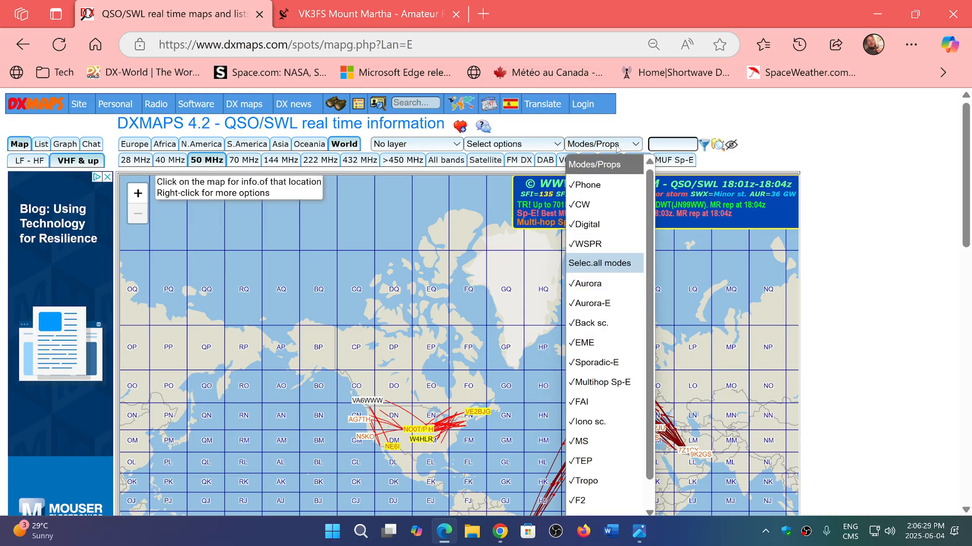
{"action": "mouse_move", "coordinate": [935, 233]}
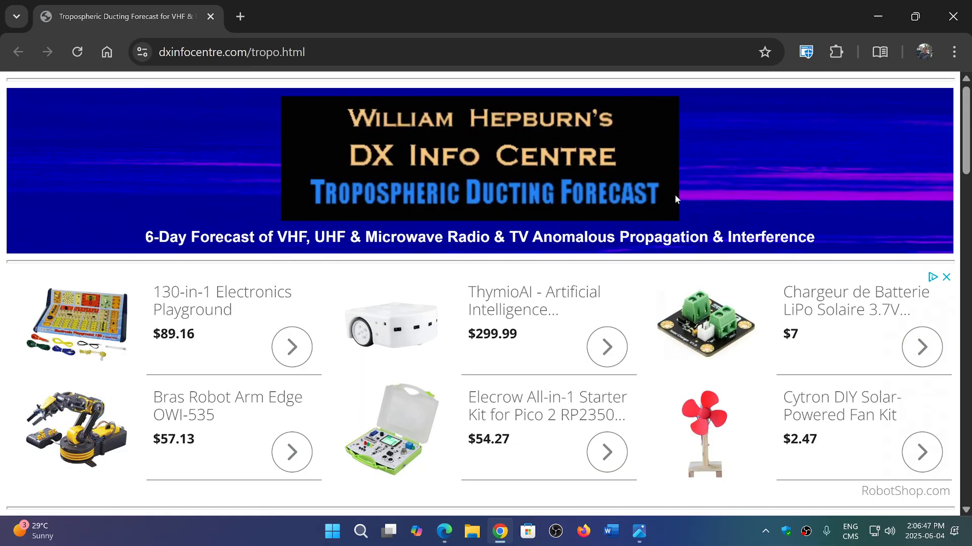
Step: Scroll the DX Info Centre tropo page down to the eastern North America ducting forecast map
{"action": "scroll", "scroll_direction": "down", "scroll_amount": 3}
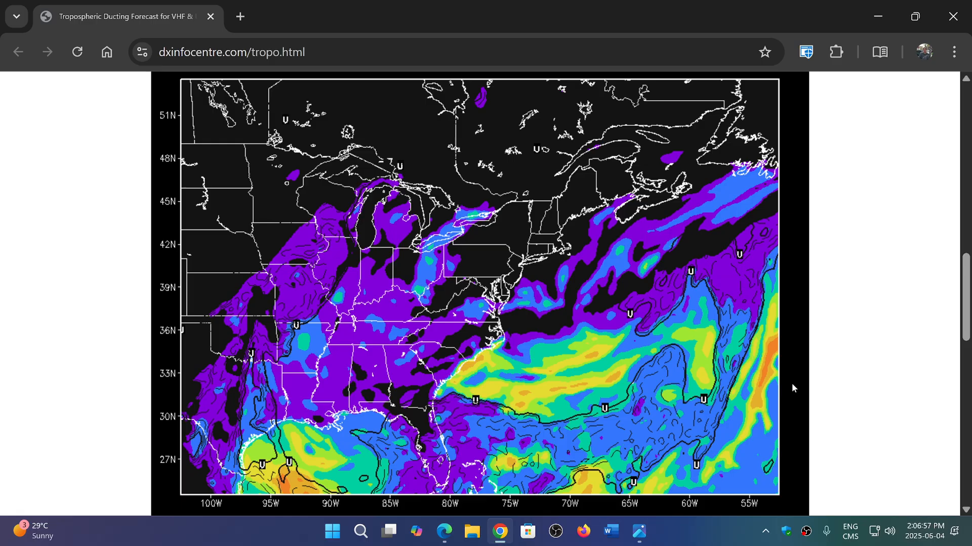
{"action": "mouse_move", "coordinate": [748, 421]}
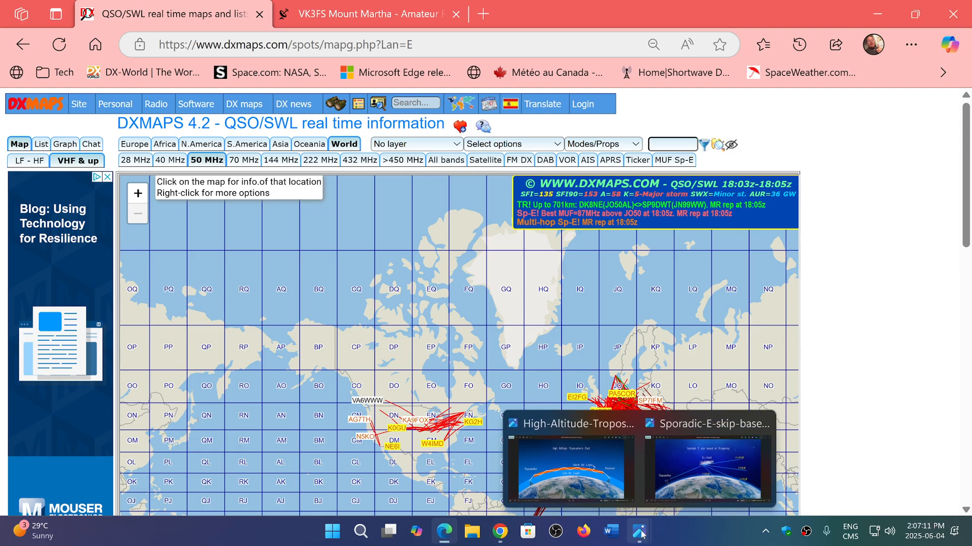
Step: Display the Sporadic-E-skip-based-on-frequency diagram showing Es cloud reflections versus MUF
{"action": "left_click", "coordinate": [706, 424]}
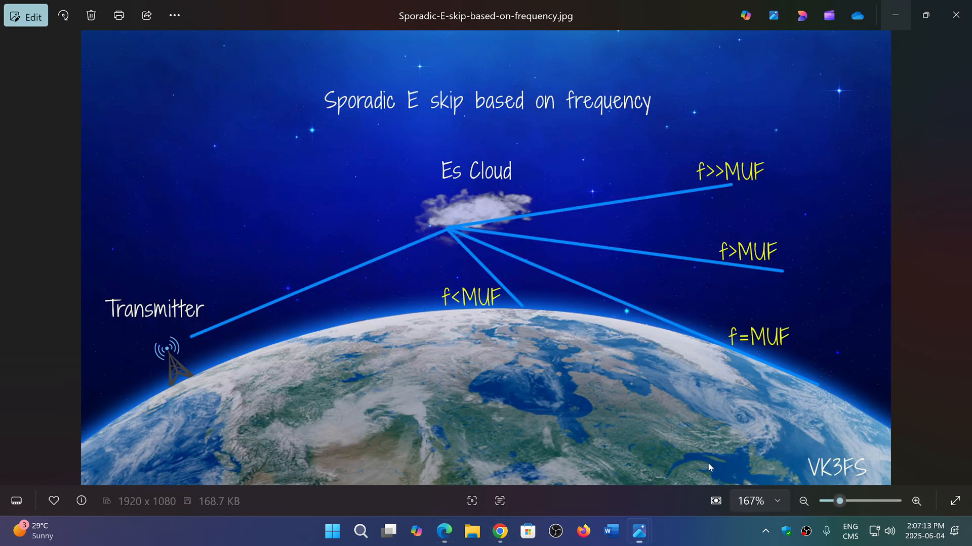
{"action": "mouse_move", "coordinate": [438, 218]}
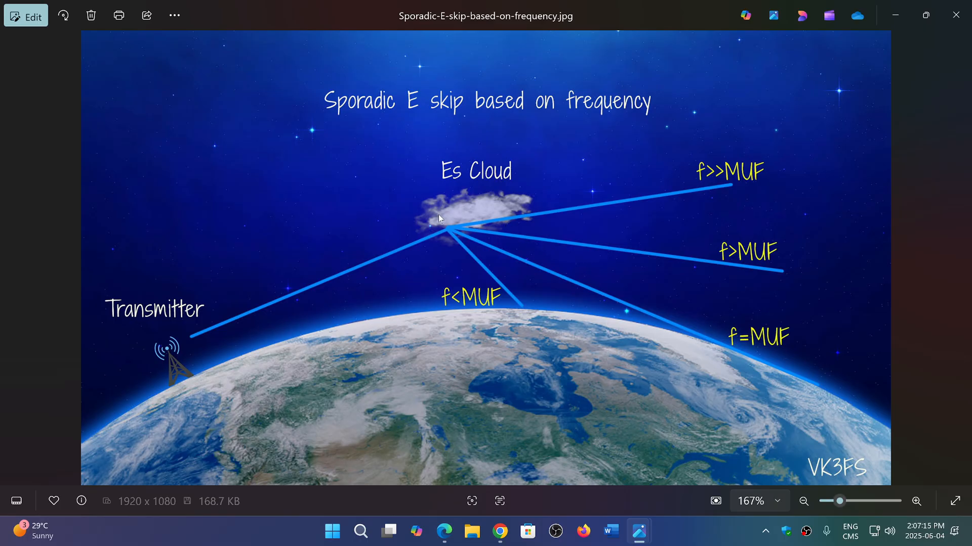
{"action": "mouse_move", "coordinate": [492, 370]}
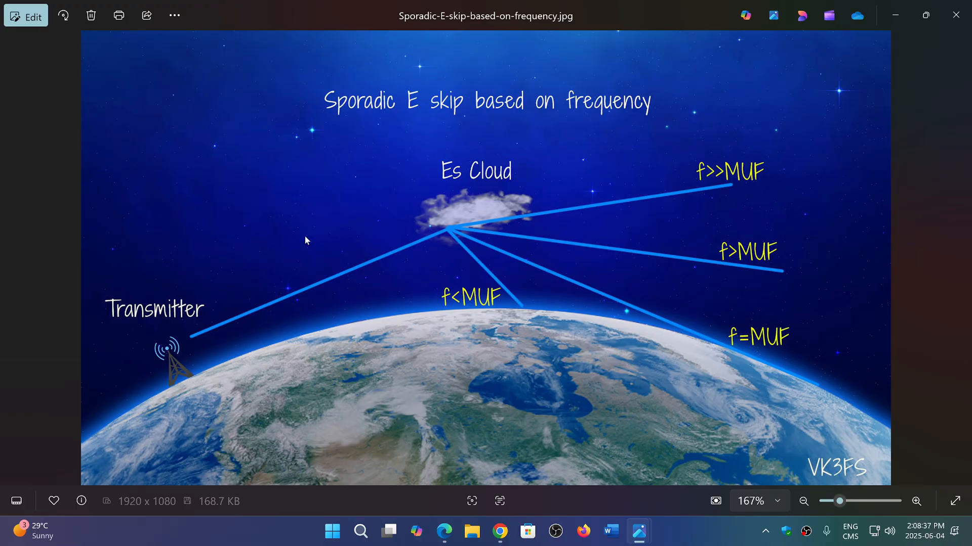
{"action": "mouse_move", "coordinate": [383, 238]}
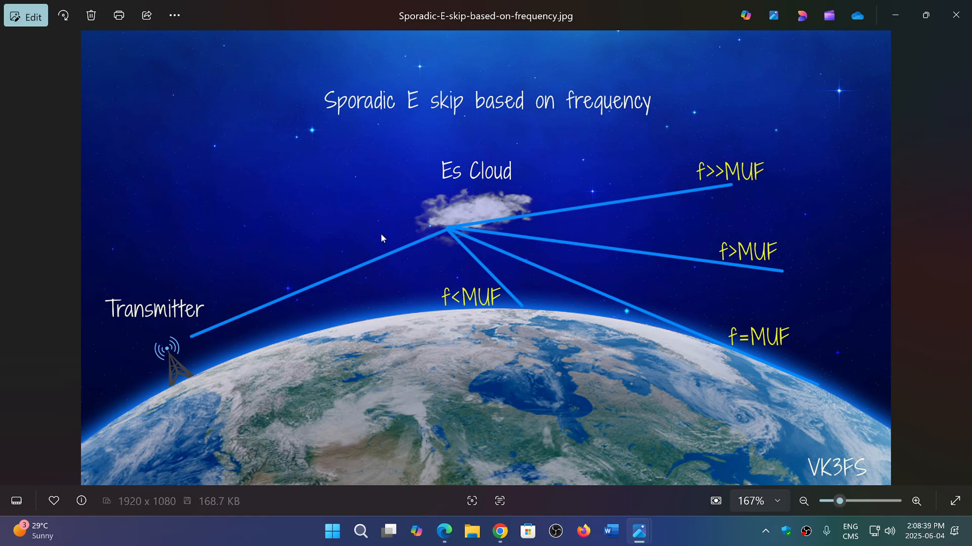
{"action": "mouse_move", "coordinate": [501, 221]}
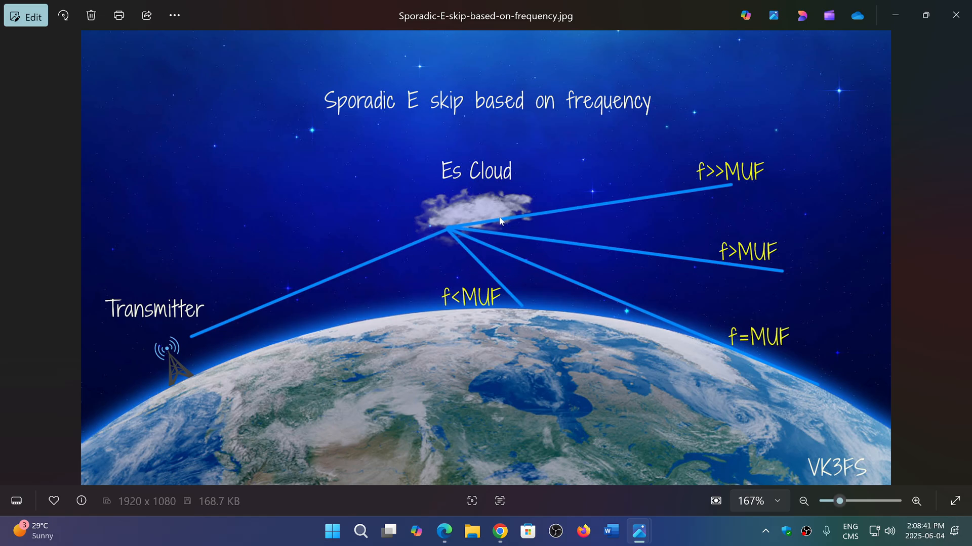
{"action": "mouse_move", "coordinate": [574, 254]}
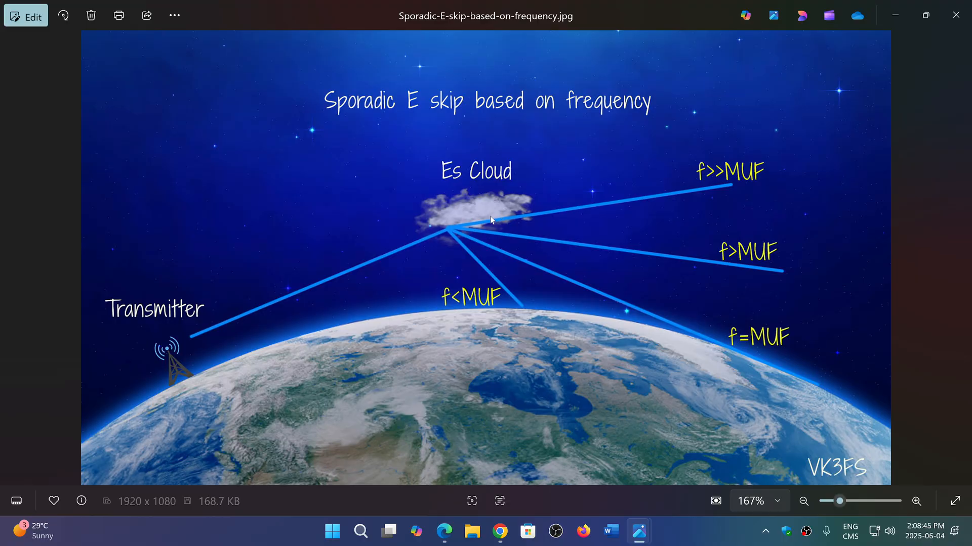
{"action": "mouse_move", "coordinate": [566, 272]}
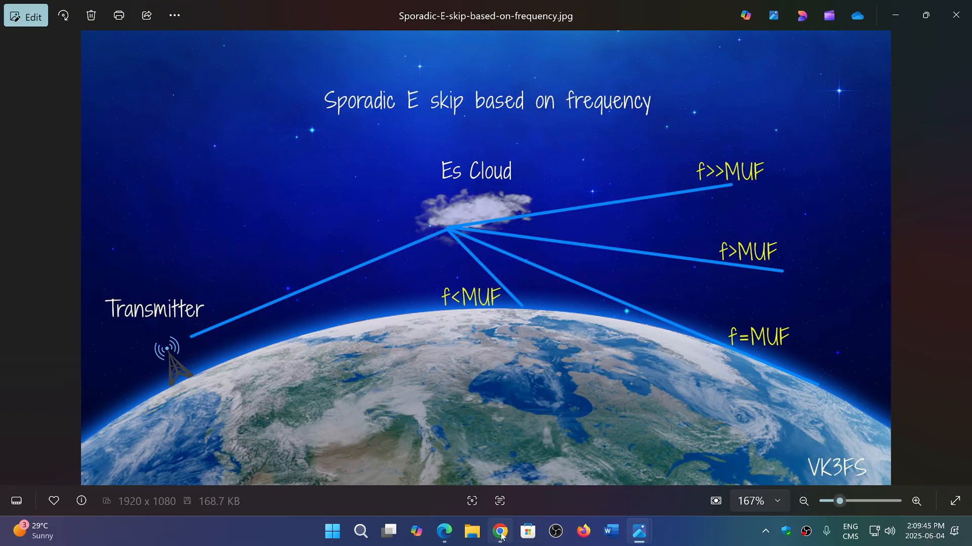
{"action": "left_click", "coordinate": [499, 531]}
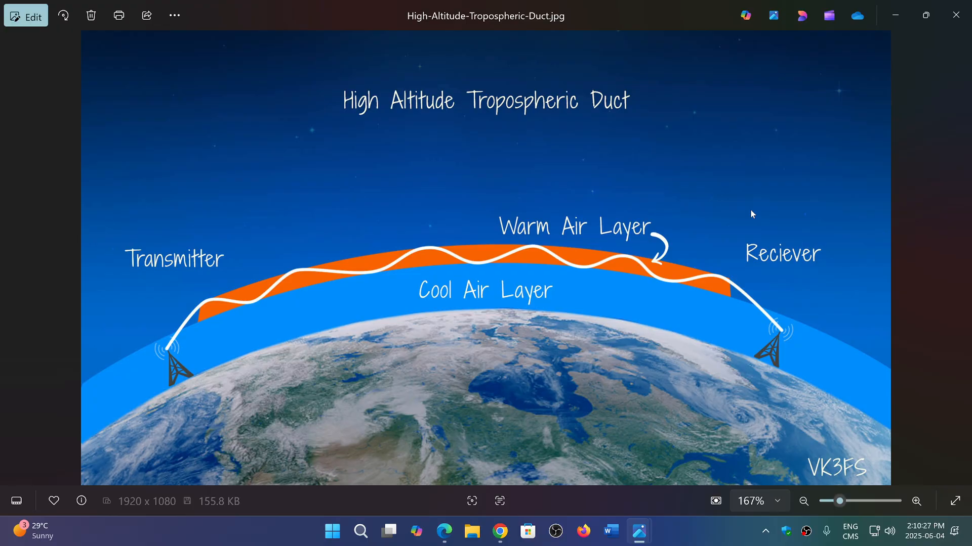
{"action": "mouse_move", "coordinate": [558, 150]}
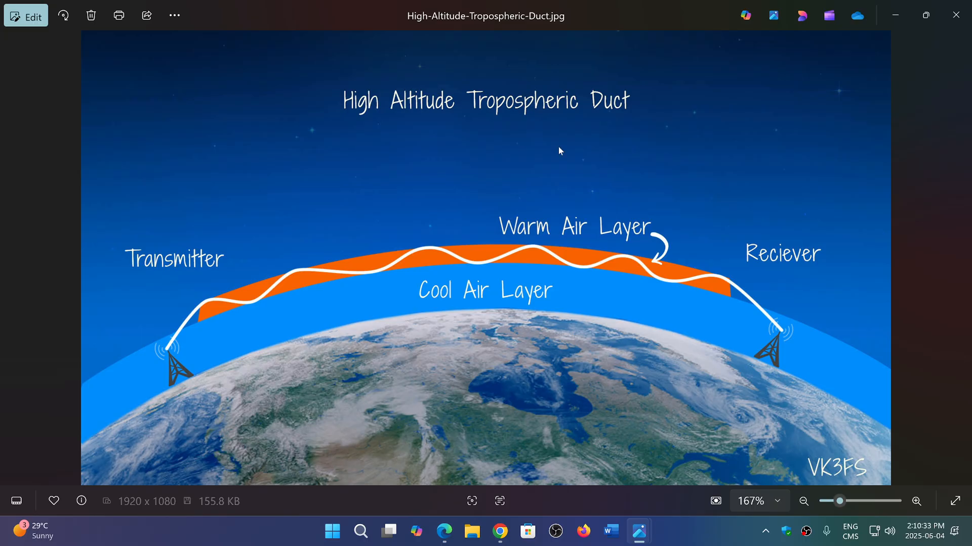
{"action": "mouse_move", "coordinate": [351, 309]}
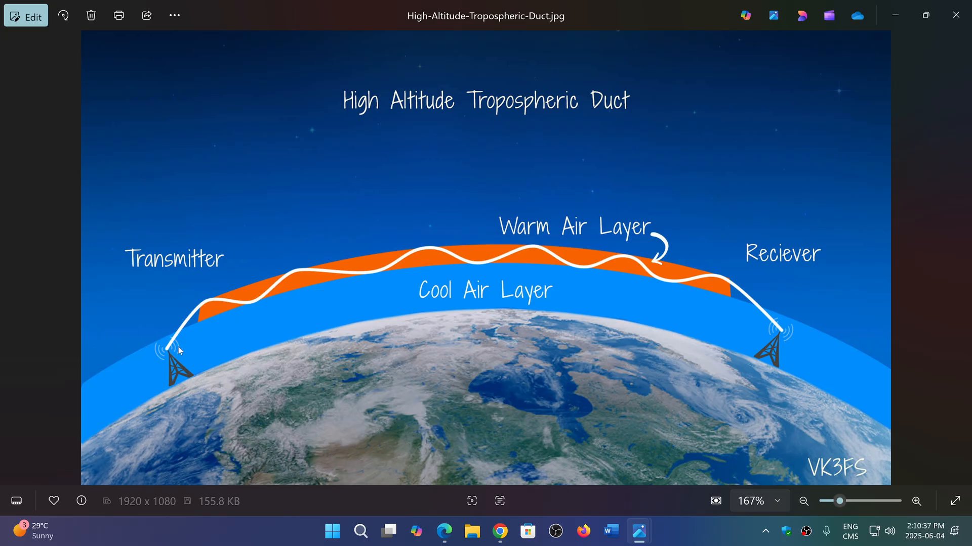
{"action": "mouse_move", "coordinate": [579, 182]}
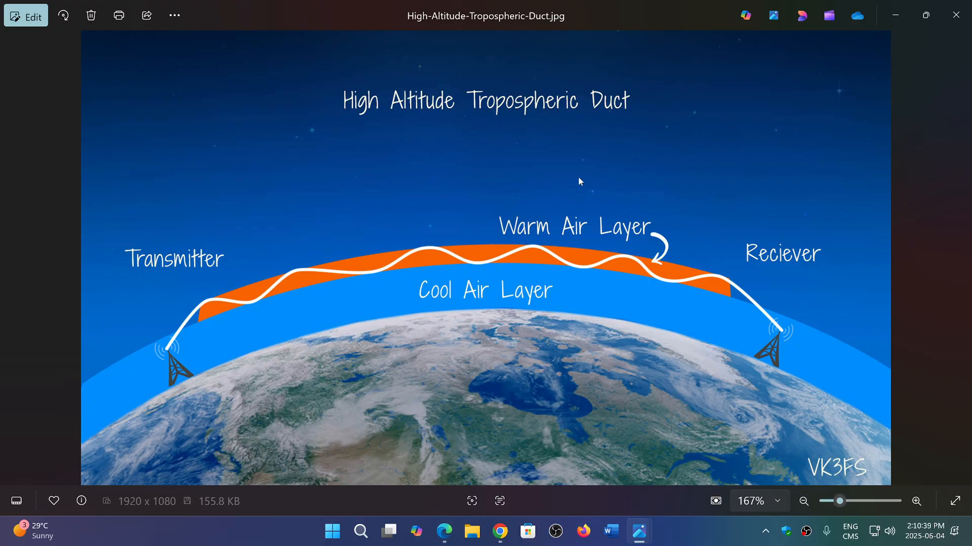
{"action": "mouse_move", "coordinate": [658, 283]}
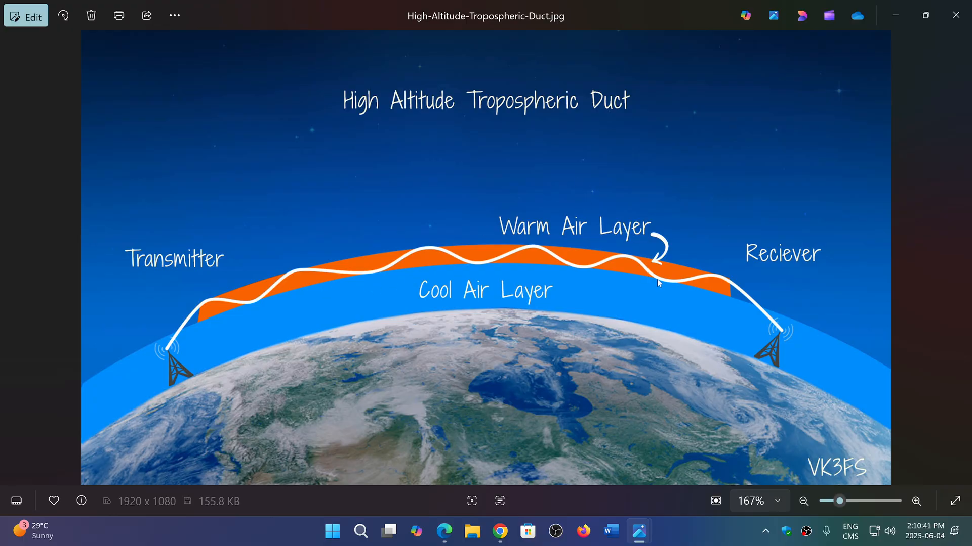
{"action": "mouse_move", "coordinate": [734, 306]}
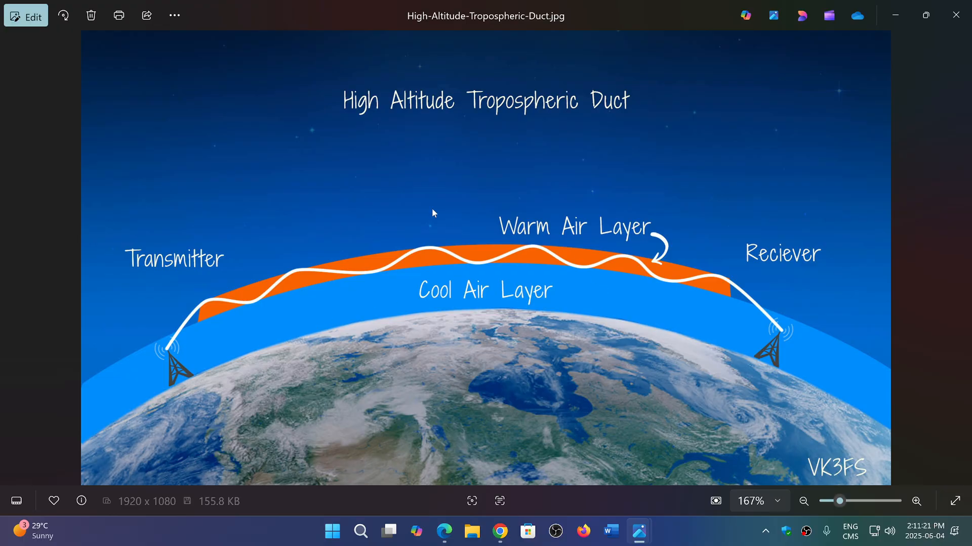
{"action": "mouse_move", "coordinate": [451, 315]}
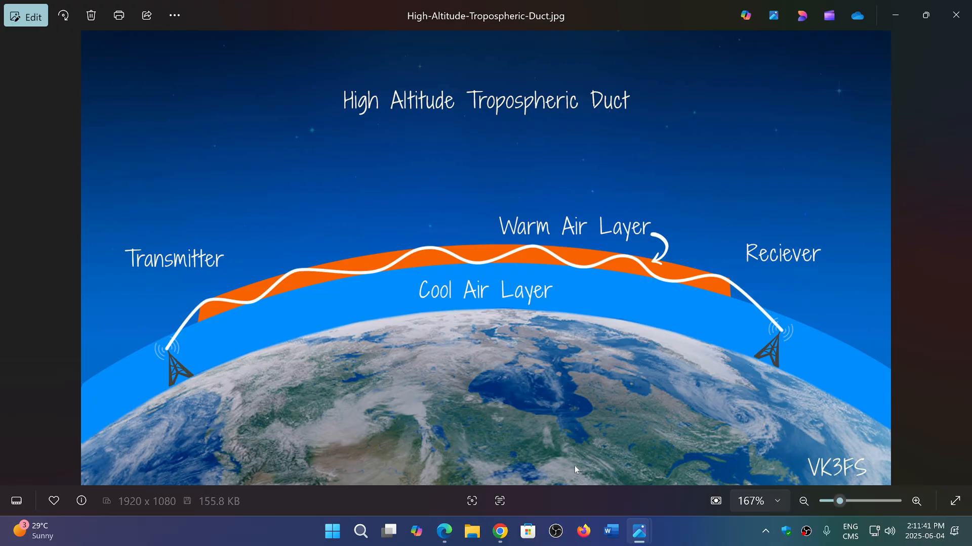
{"action": "mouse_move", "coordinate": [638, 530]}
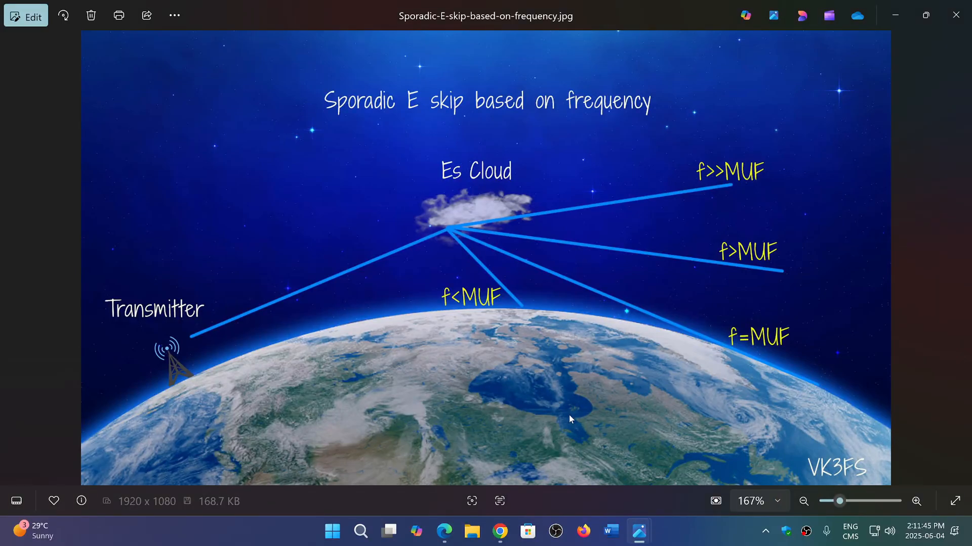
{"action": "mouse_move", "coordinate": [494, 235]}
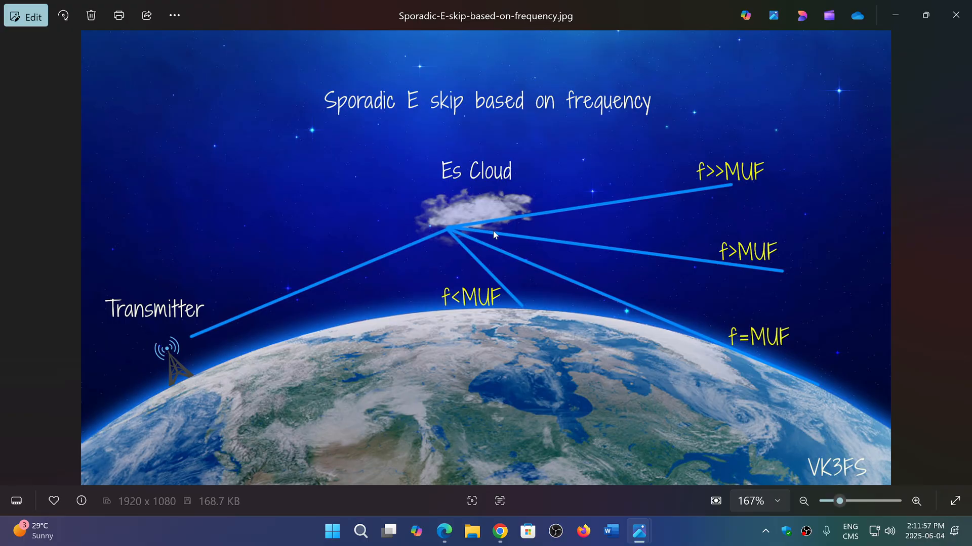
{"action": "mouse_move", "coordinate": [641, 416]}
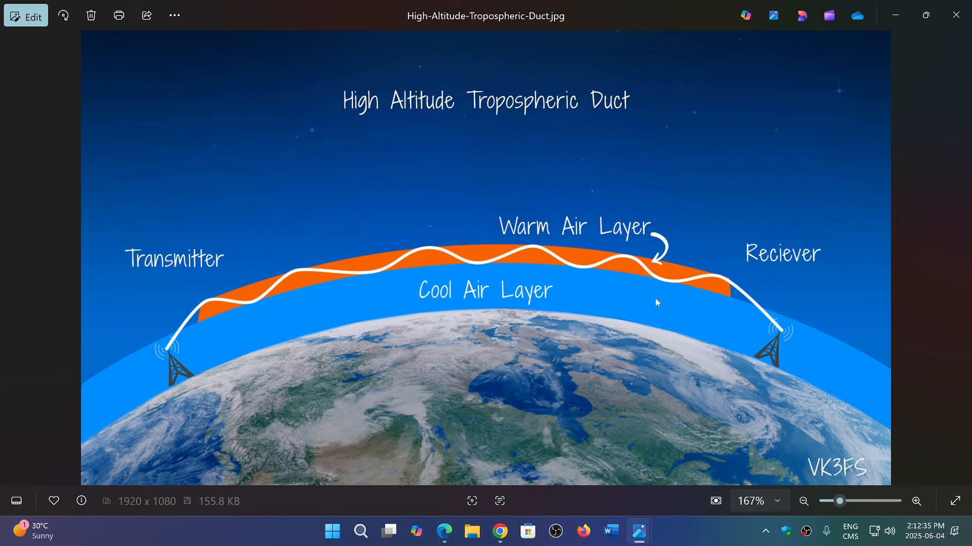
{"action": "mouse_move", "coordinate": [660, 336]}
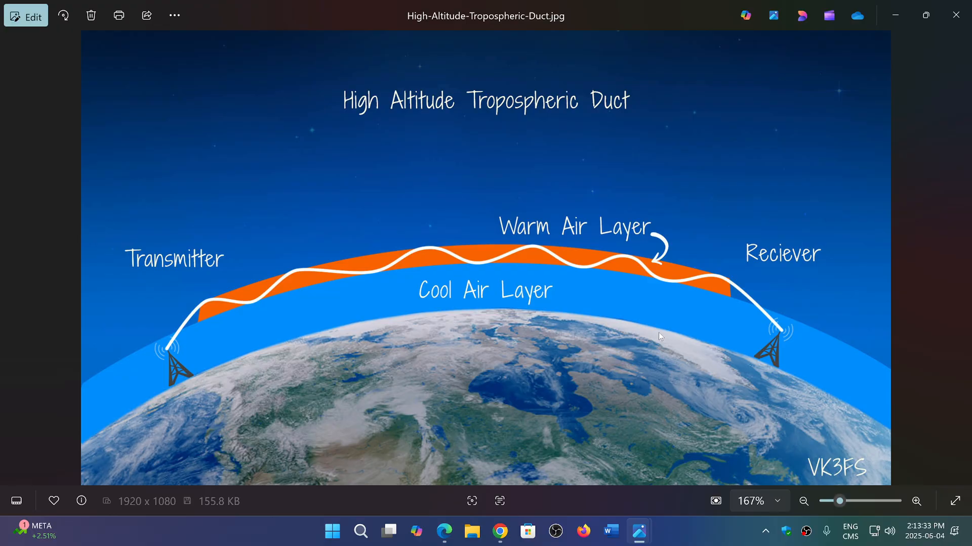
{"action": "mouse_move", "coordinate": [916, 414]}
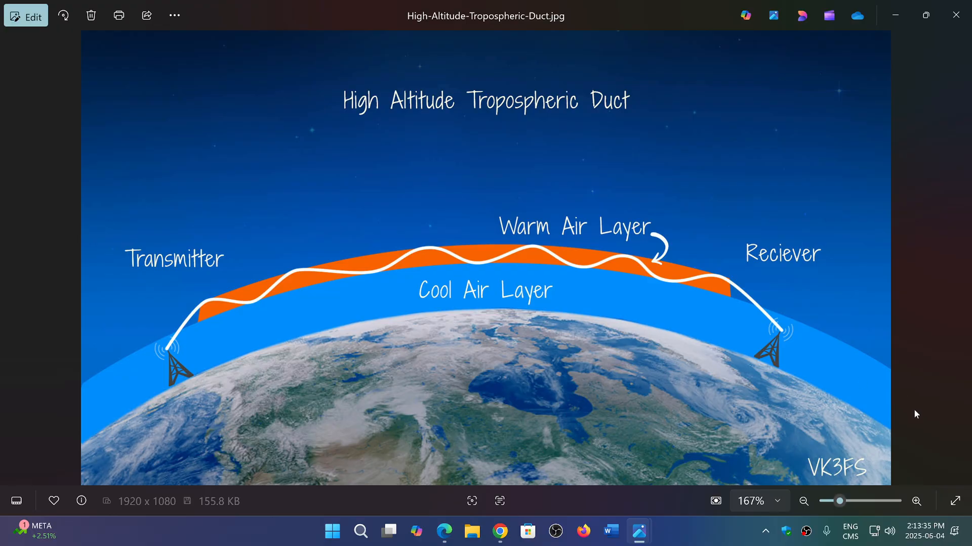
{"action": "mouse_move", "coordinate": [615, 441]}
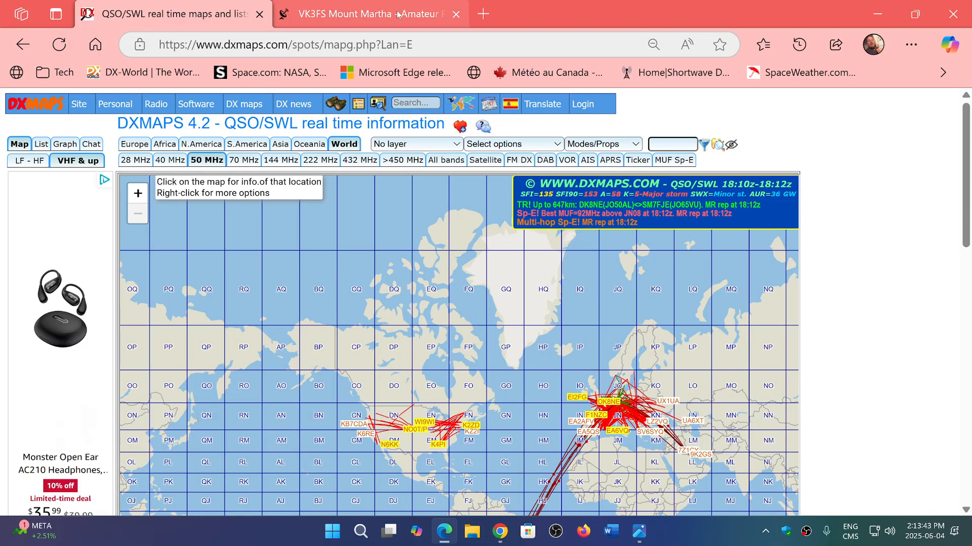
Step: Switch to the VK3FS Mount Martha amateur radio website tab
{"action": "left_click", "coordinate": [362, 14]}
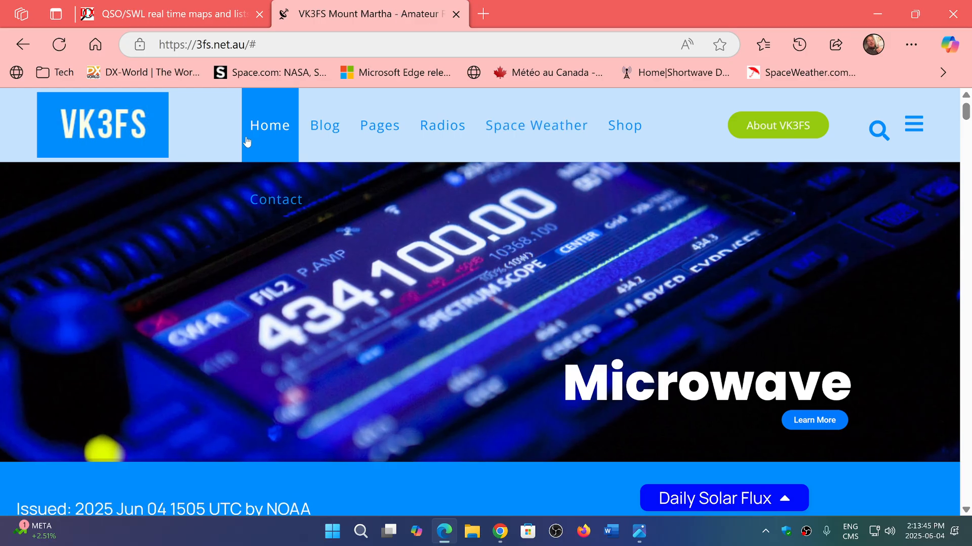
{"action": "mouse_move", "coordinate": [324, 125]}
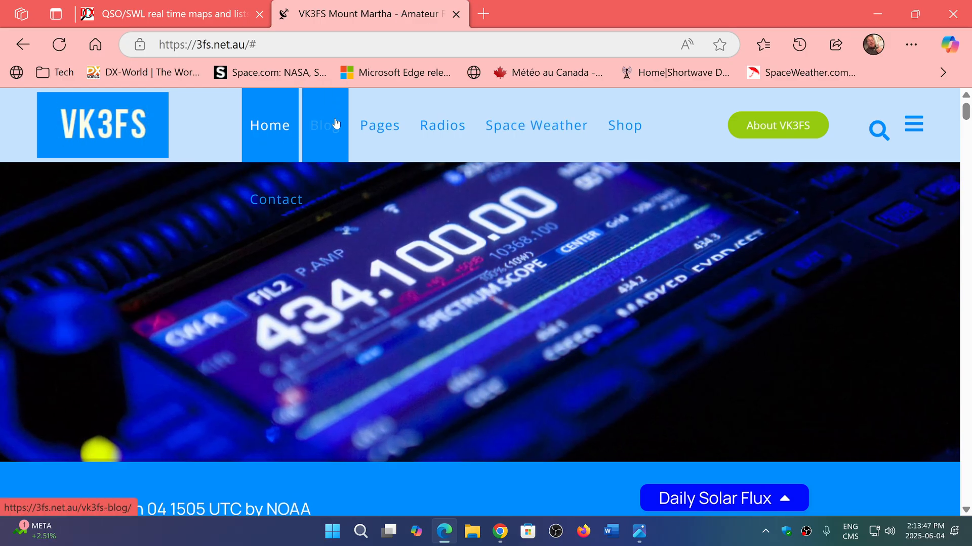
Step: Browse the VK3FS Pages menu, then return to the tropospheric ducting forecast map
{"action": "left_click", "coordinate": [380, 124]}
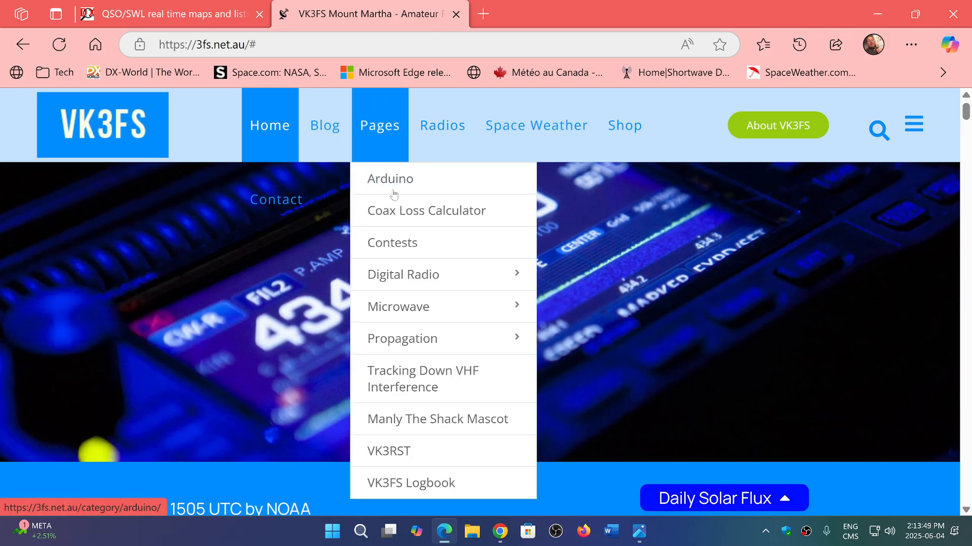
{"action": "mouse_move", "coordinate": [403, 338]}
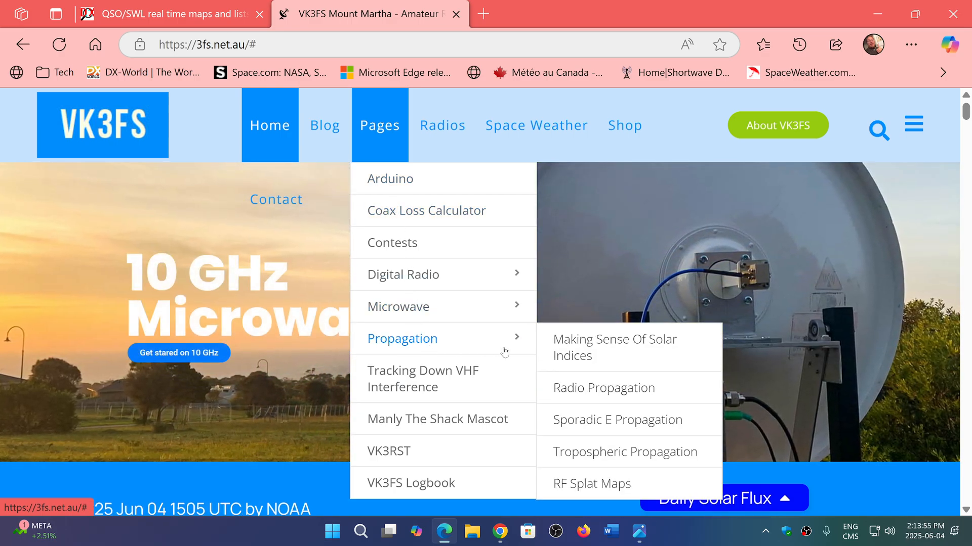
{"action": "mouse_move", "coordinate": [607, 360]}
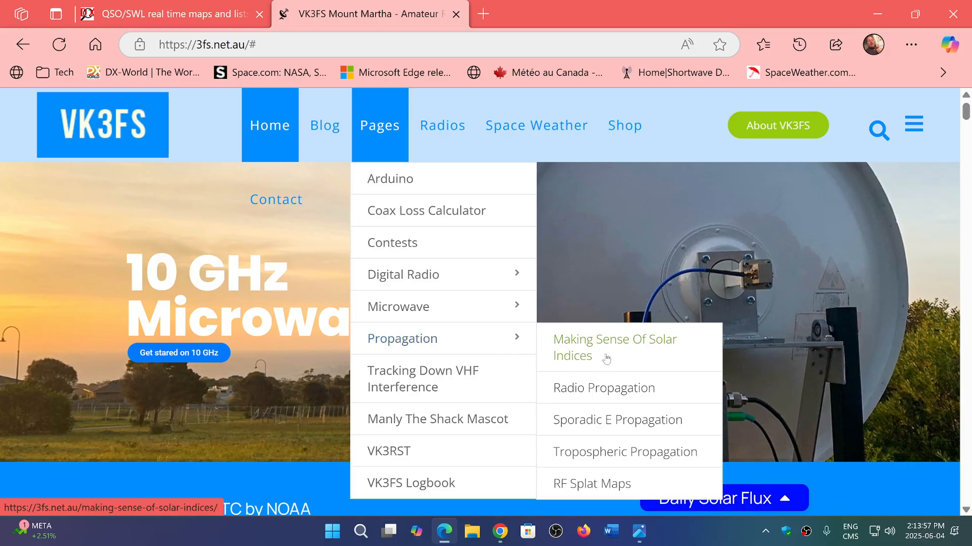
{"action": "mouse_move", "coordinate": [604, 388]}
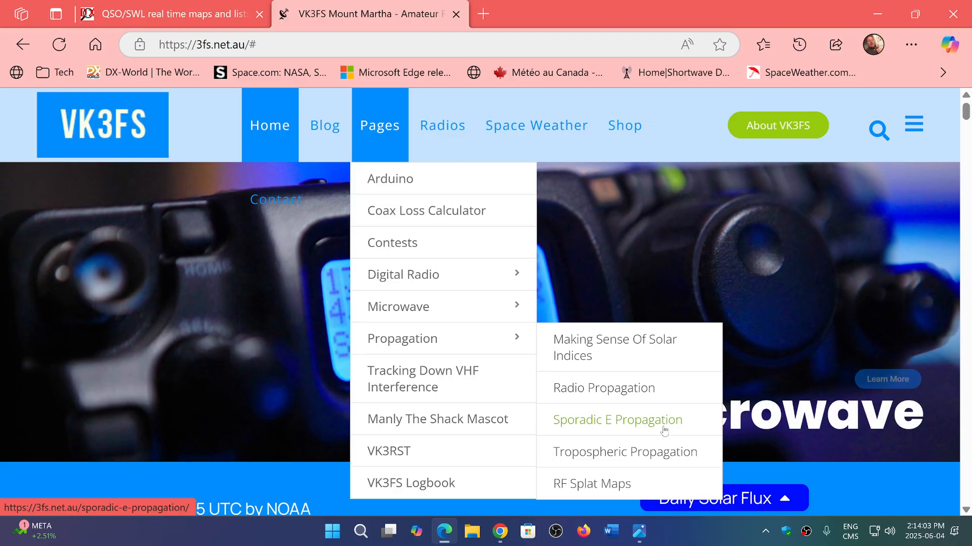
{"action": "mouse_move", "coordinate": [626, 450]}
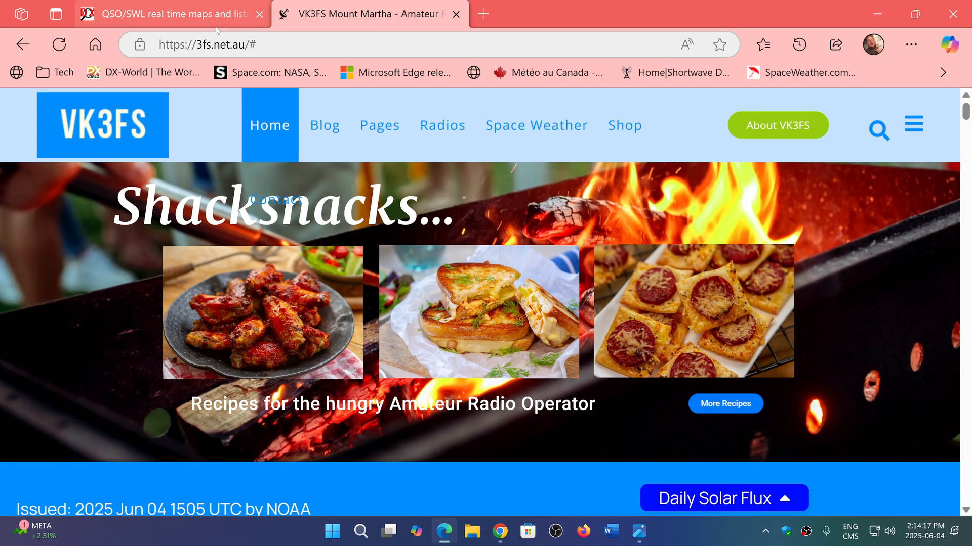
{"action": "left_click", "coordinate": [167, 14]}
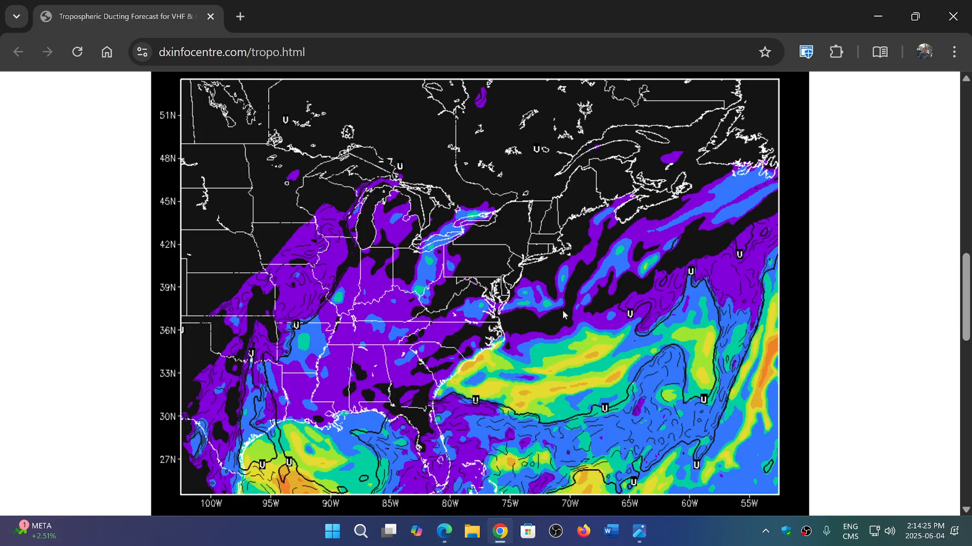
{"action": "mouse_move", "coordinate": [743, 506]}
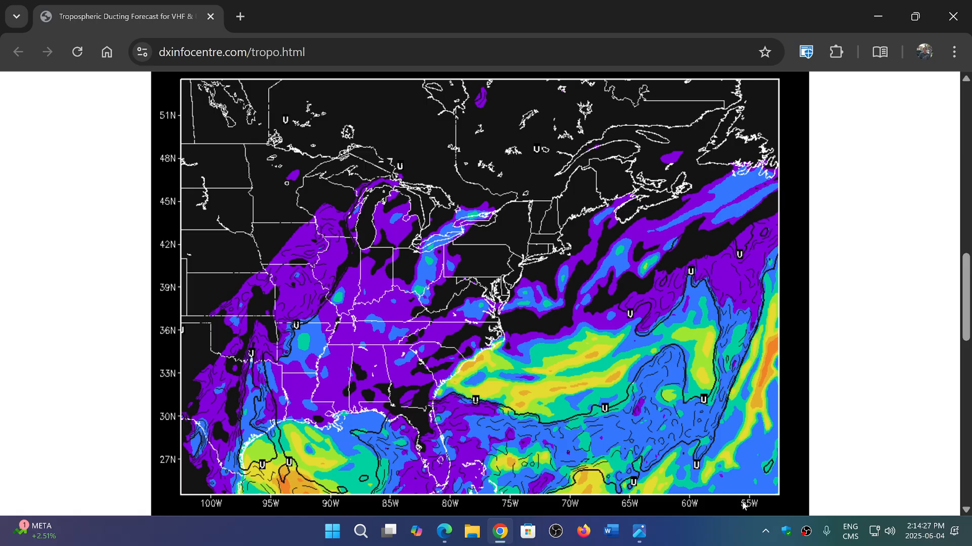